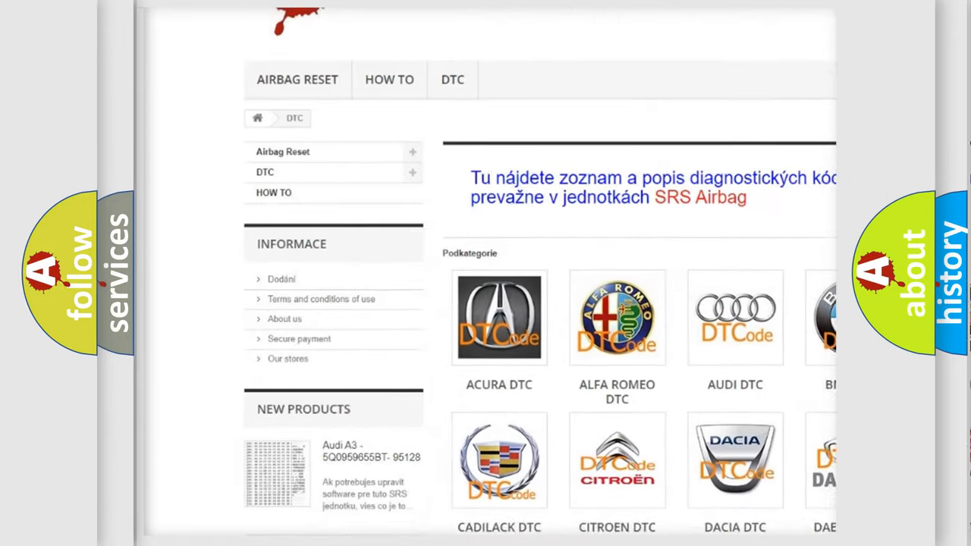
{"action": "scroll", "scroll_direction": "down", "scroll_amount": 3}
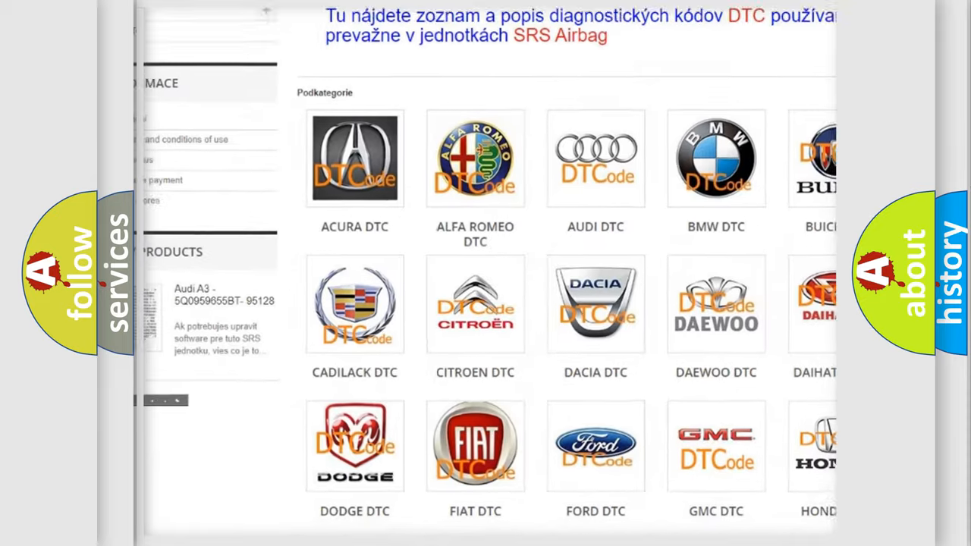